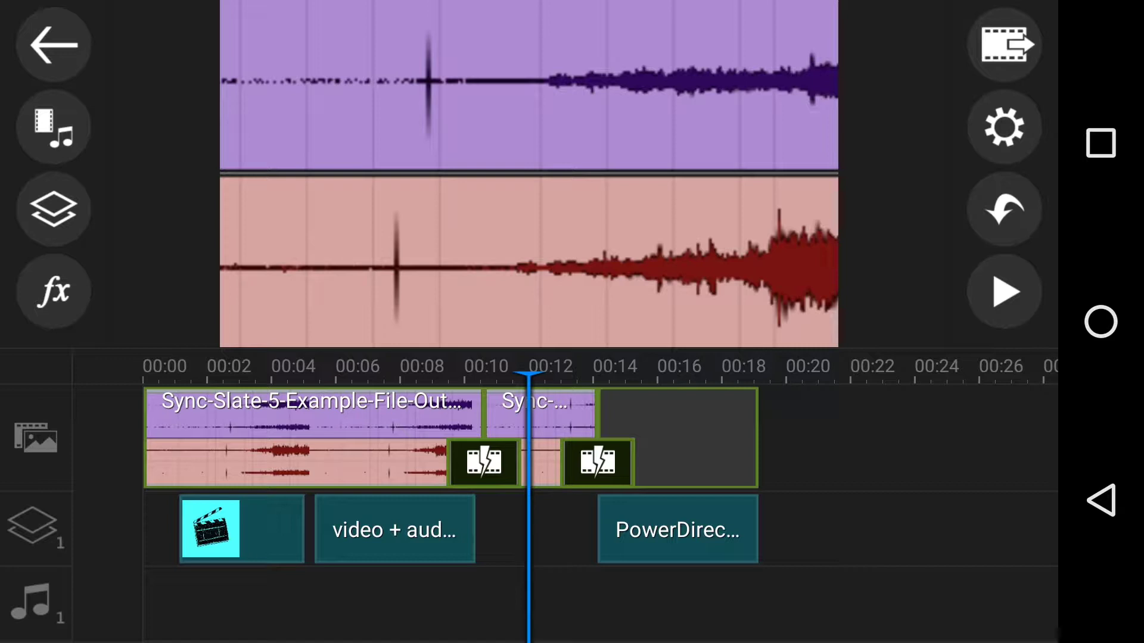
Return to the home screen and create a new project with the default name
left_click(52, 42)
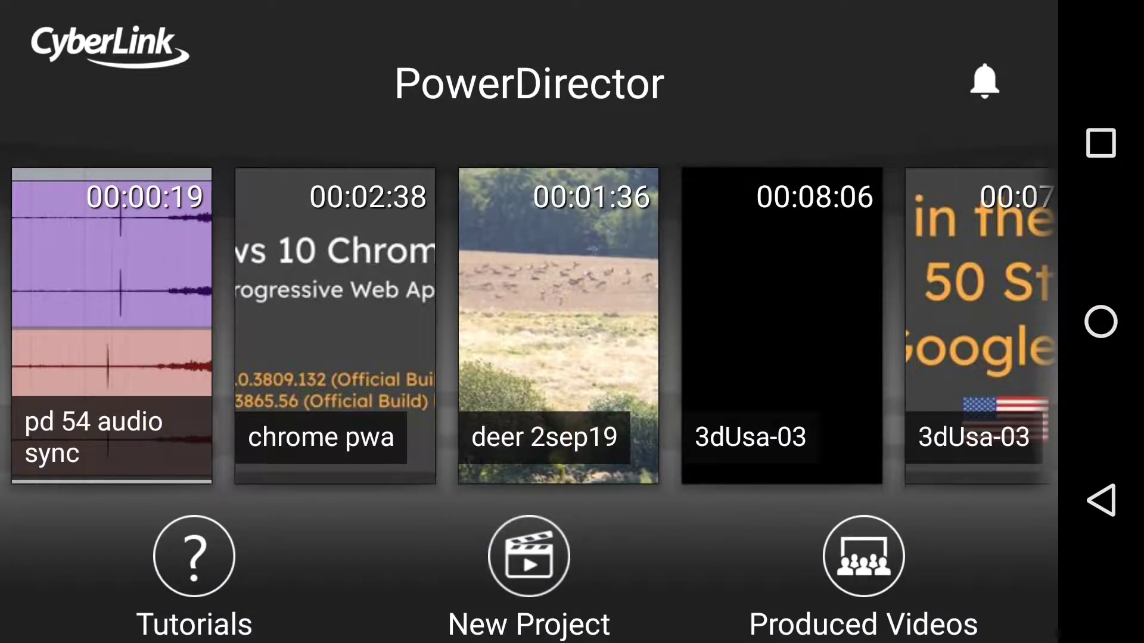
left_click(527, 556)
type("audio s")
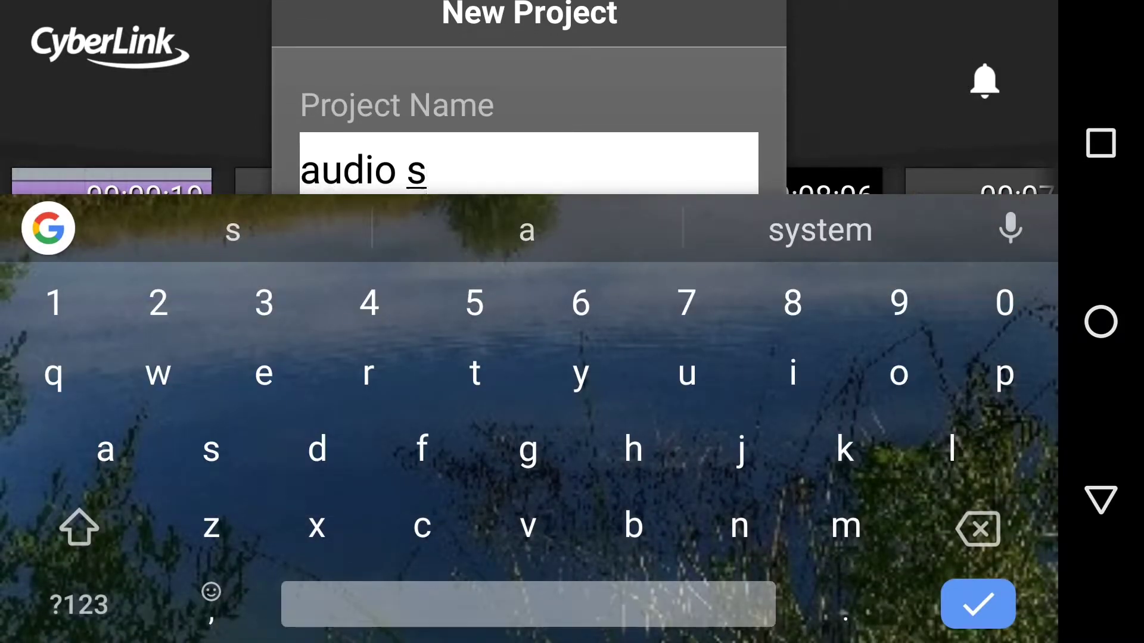
left_click(977, 604)
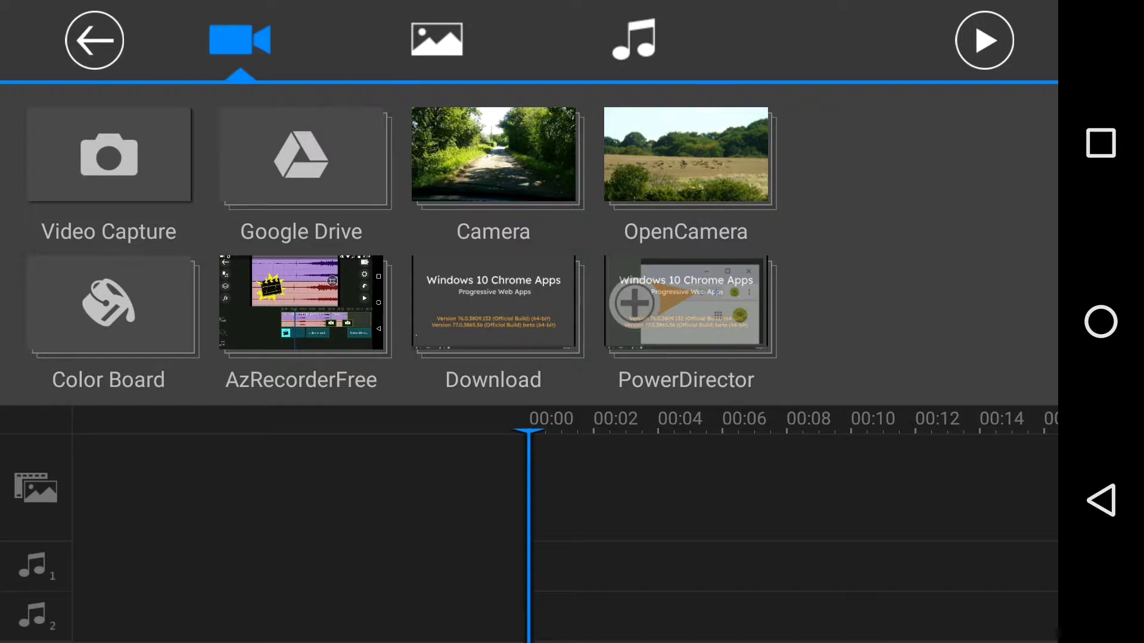
left_click(109, 302)
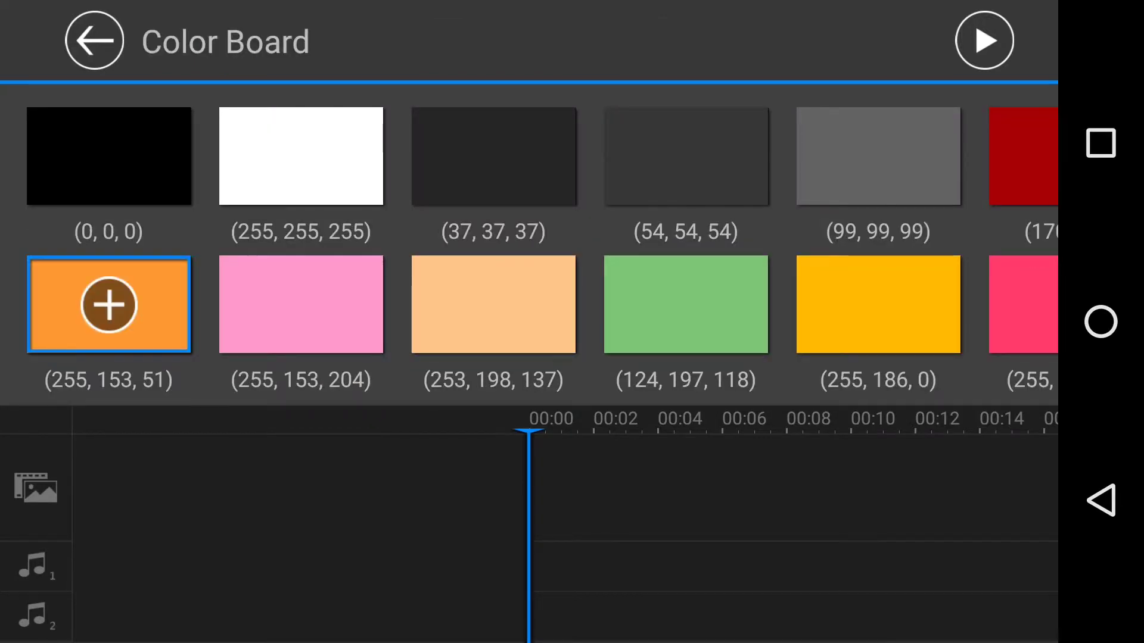
left_click(109, 305)
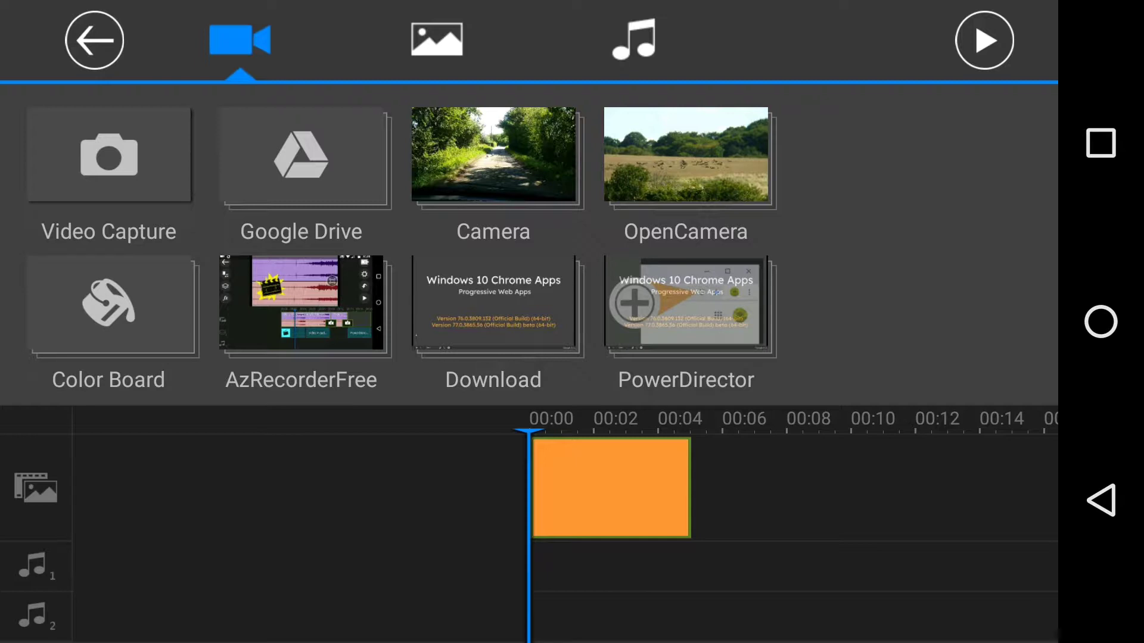
left_click(493, 320)
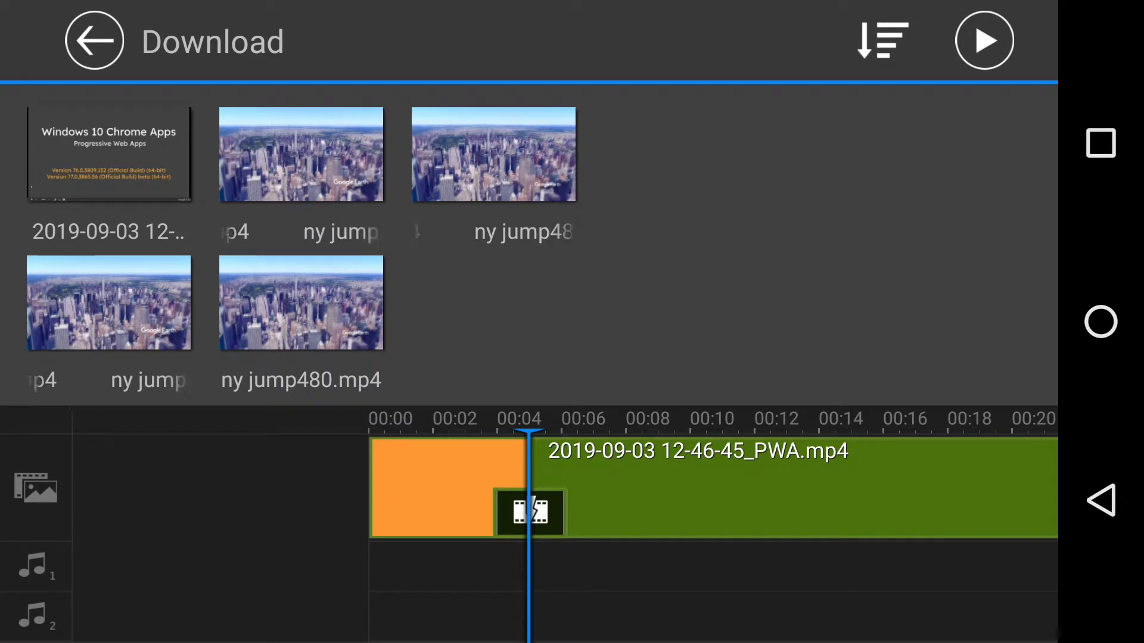
left_click(94, 40)
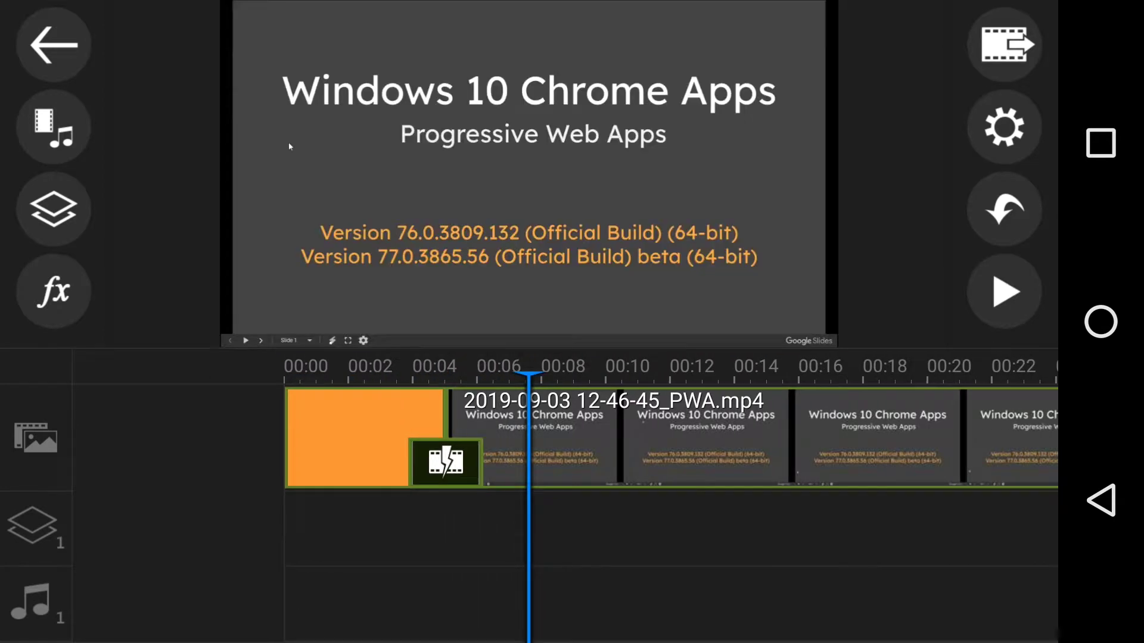
Add ZOOM0035_chrome_apps_MIX.wav from the Download music folder onto the music track
left_click(364, 437)
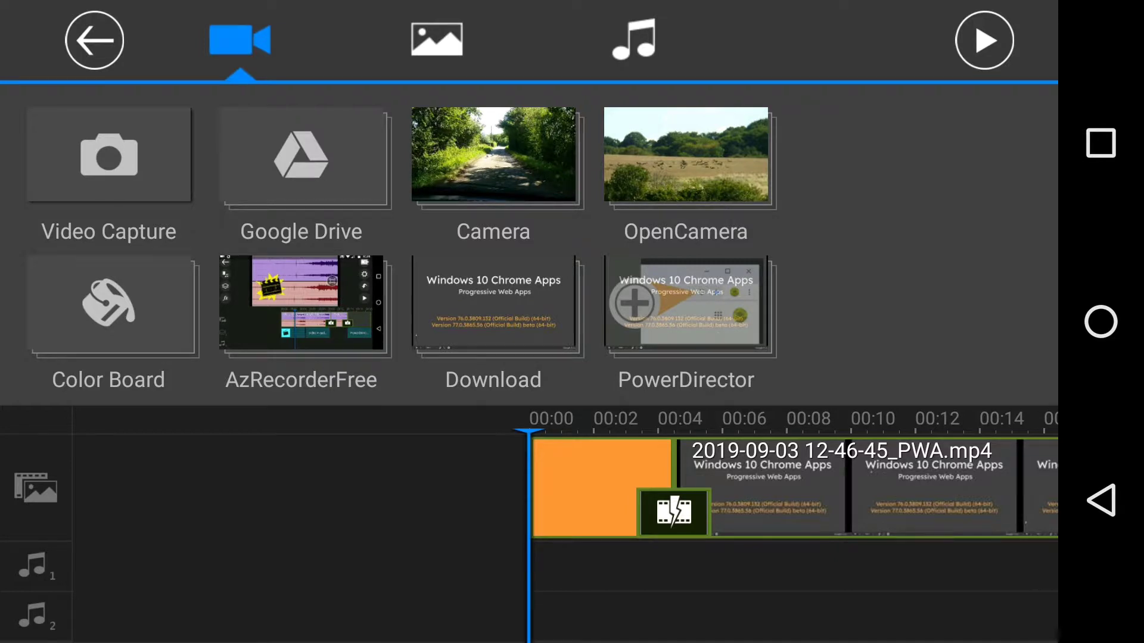
left_click(633, 38)
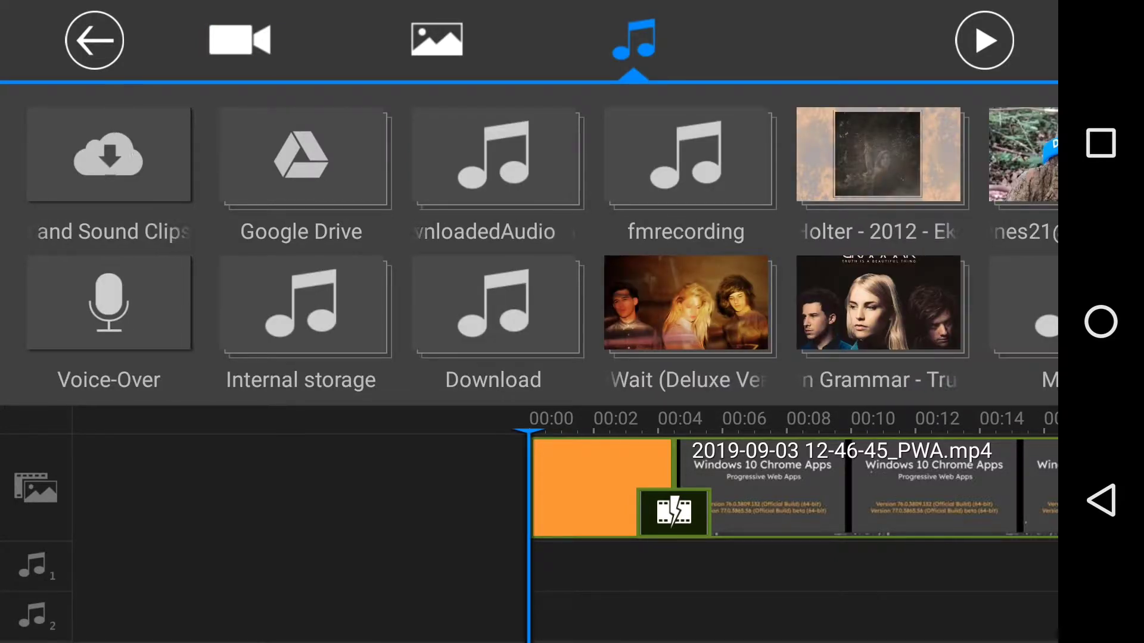
left_click(493, 321)
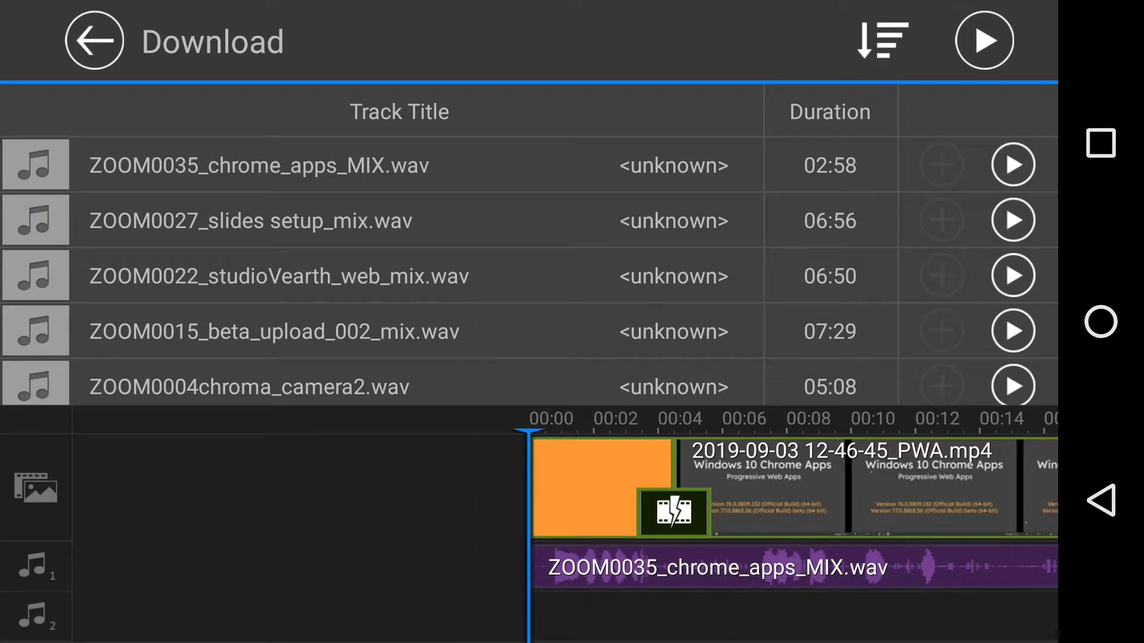
left_click(94, 41)
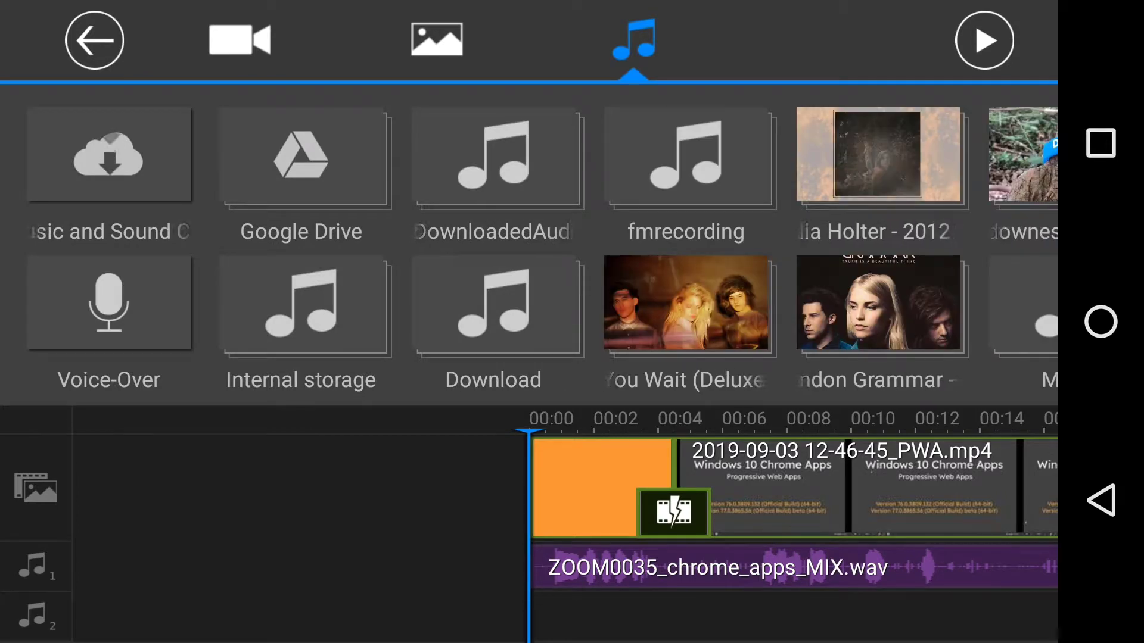
left_click(93, 39)
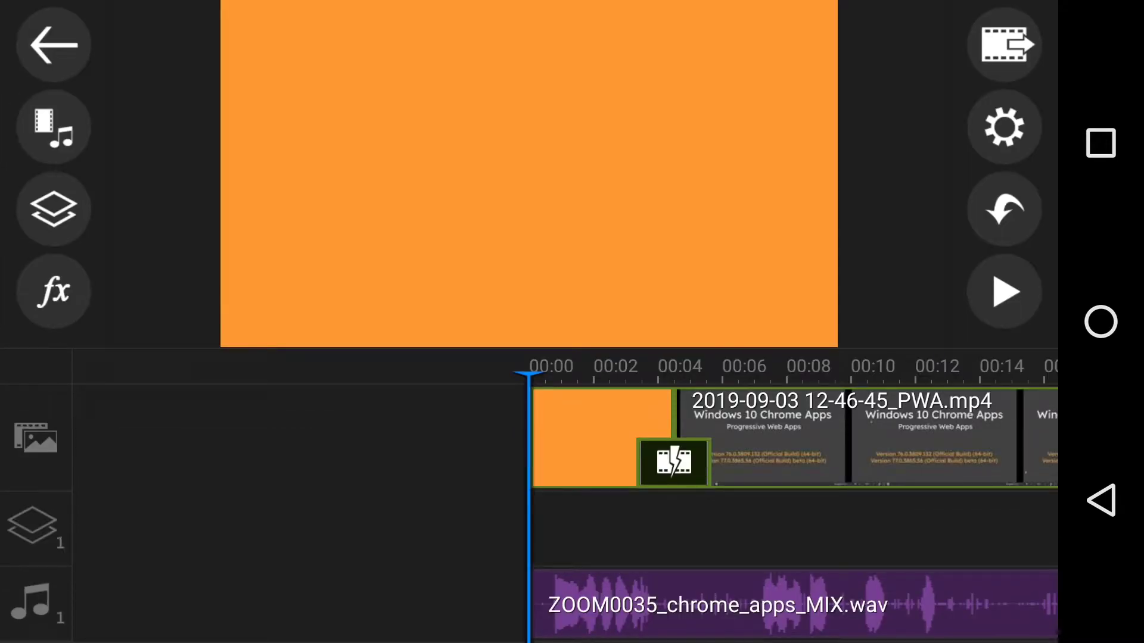
Preview the sync and shift the WAV clip to start about one second in
left_click(1005, 292)
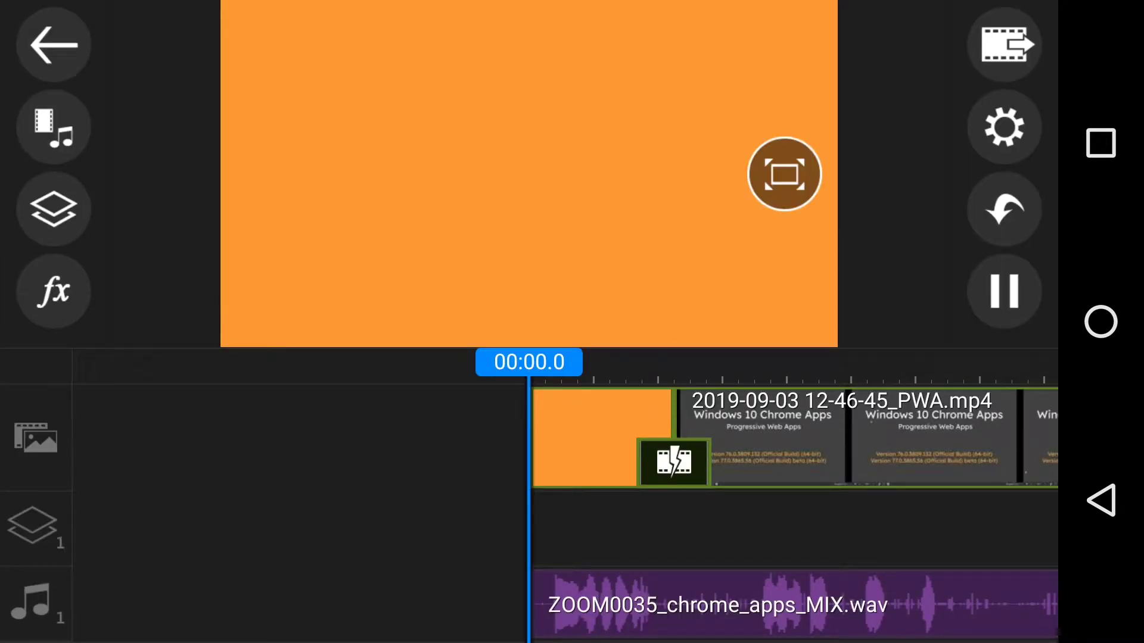
left_click(785, 174)
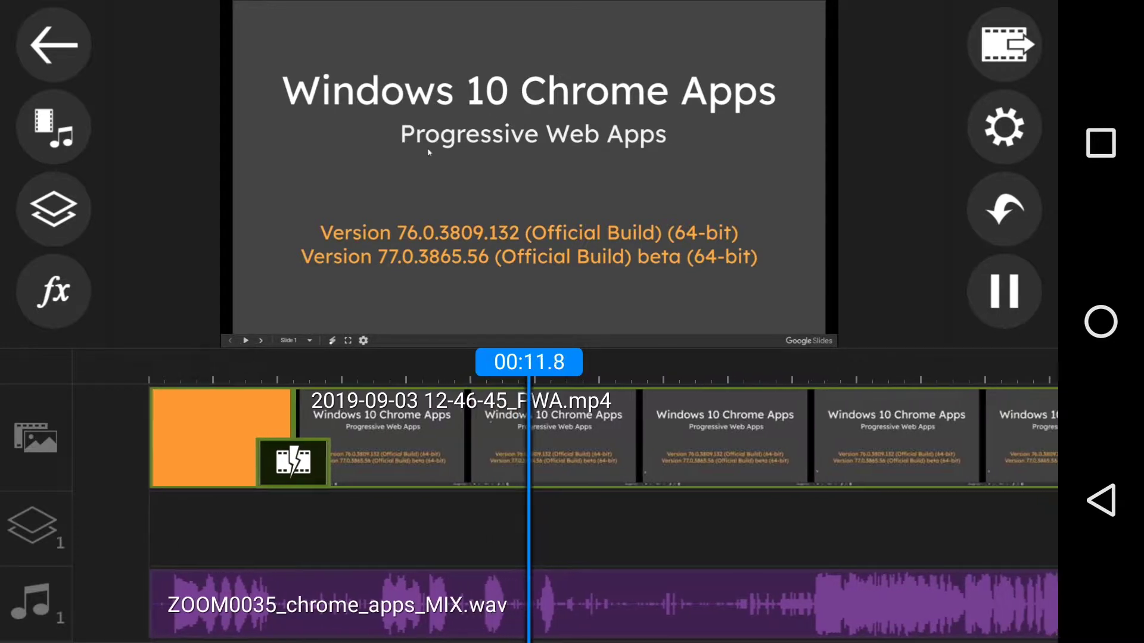
left_click(1004, 292)
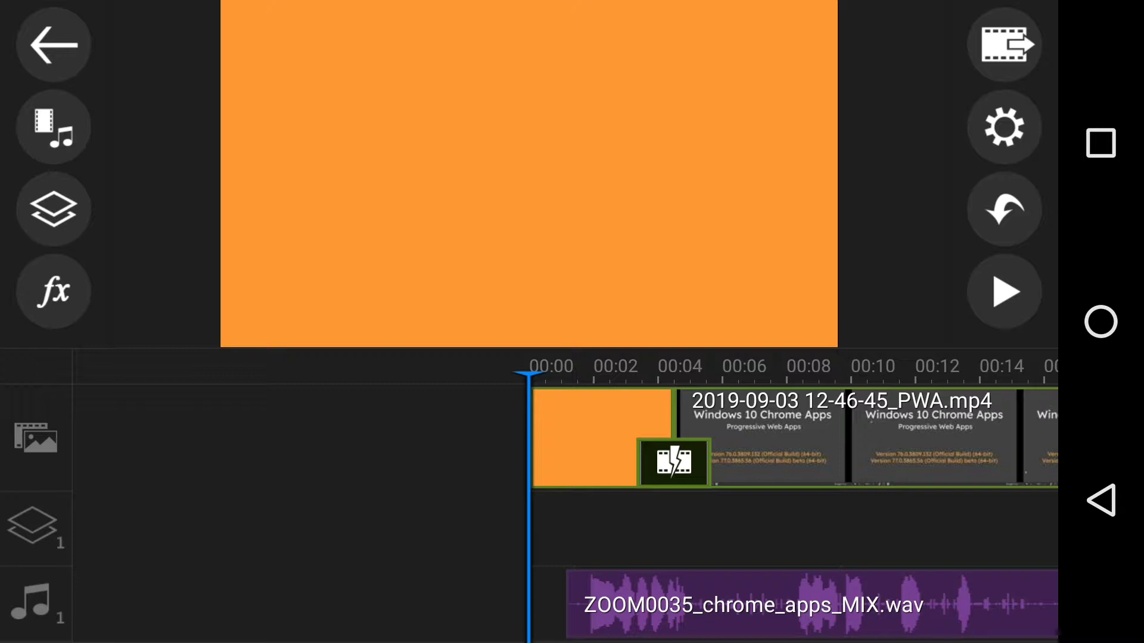
Preview again and move the WAV clip right to start around 00:03
left_click(1005, 292)
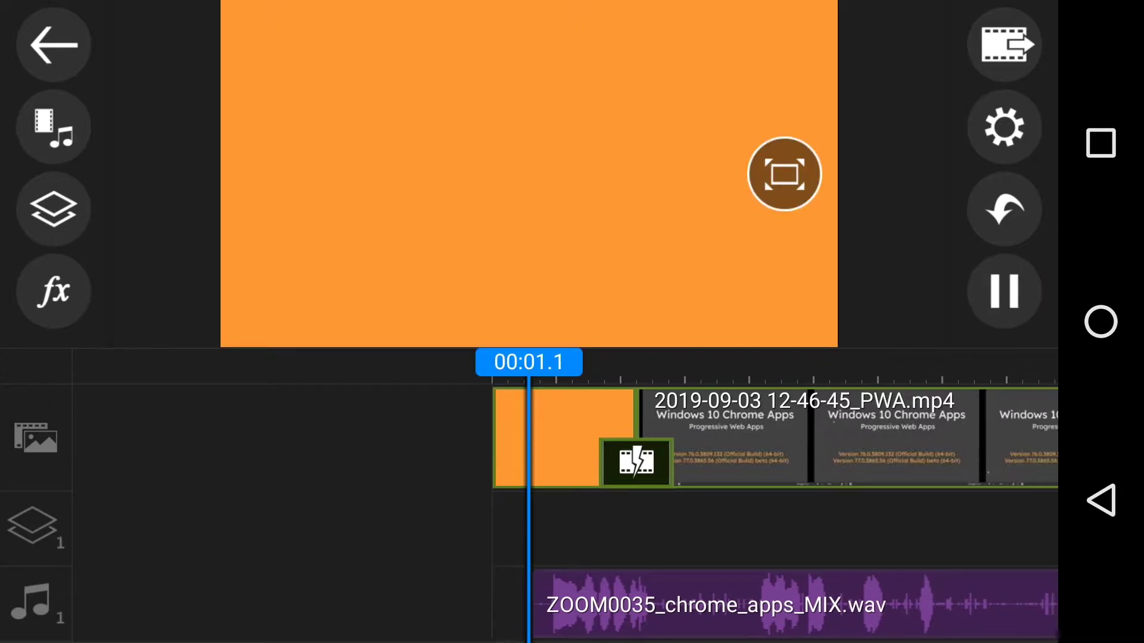
left_click(1005, 291)
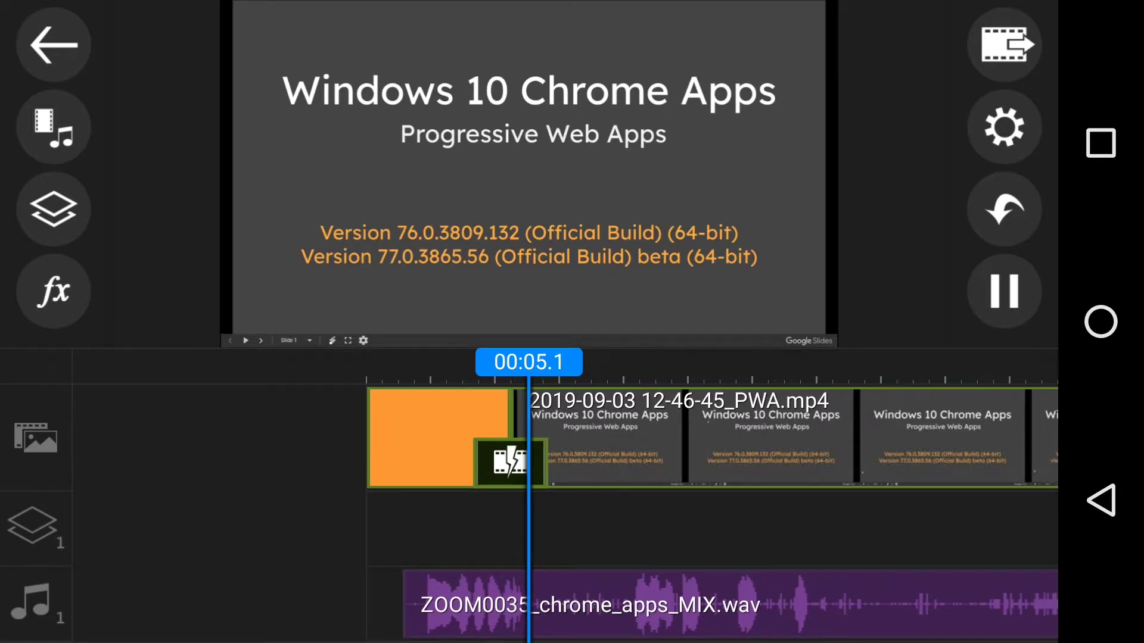
left_click(1003, 292)
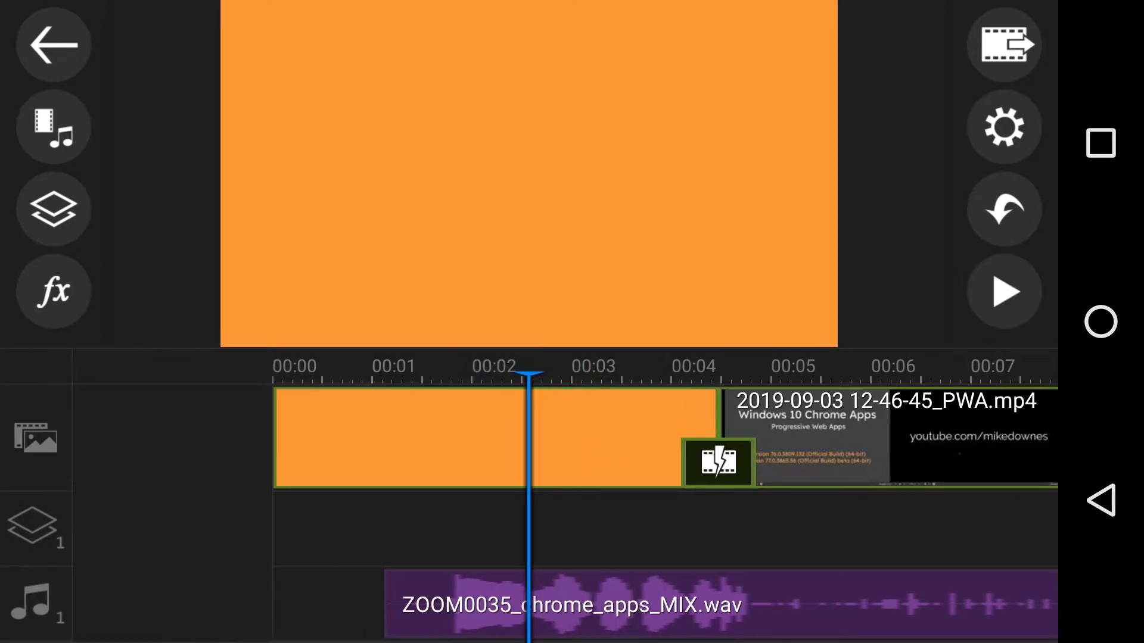
left_click(1004, 293)
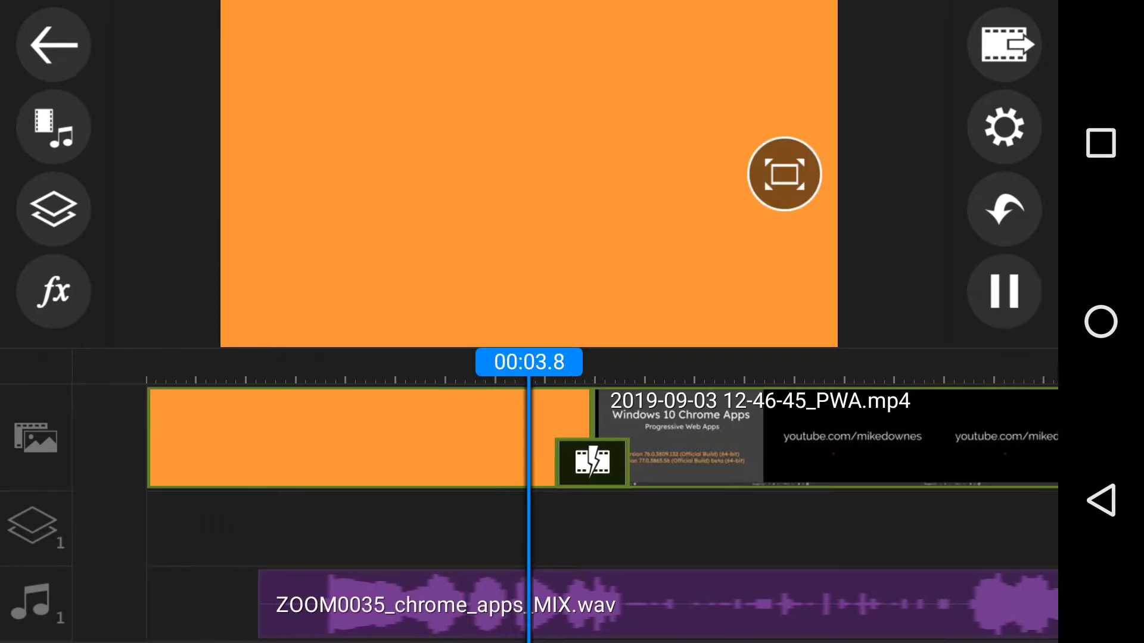
left_click(1003, 292)
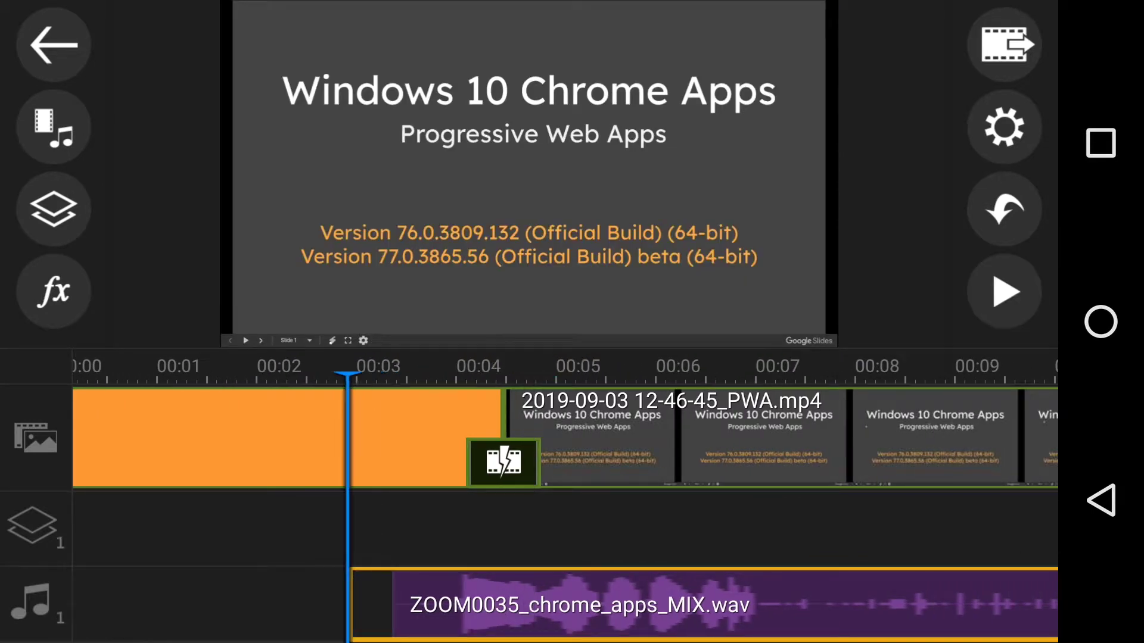
Preview the opening and extend the orange spacer clip to about 3.5 seconds
left_click(219, 437)
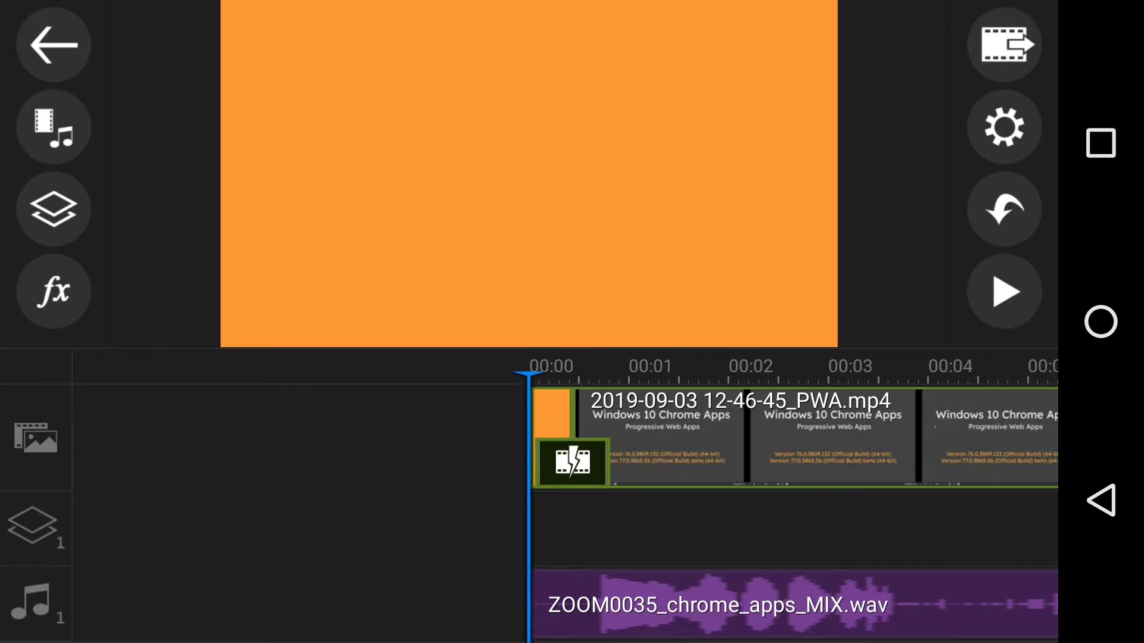
left_click(571, 461)
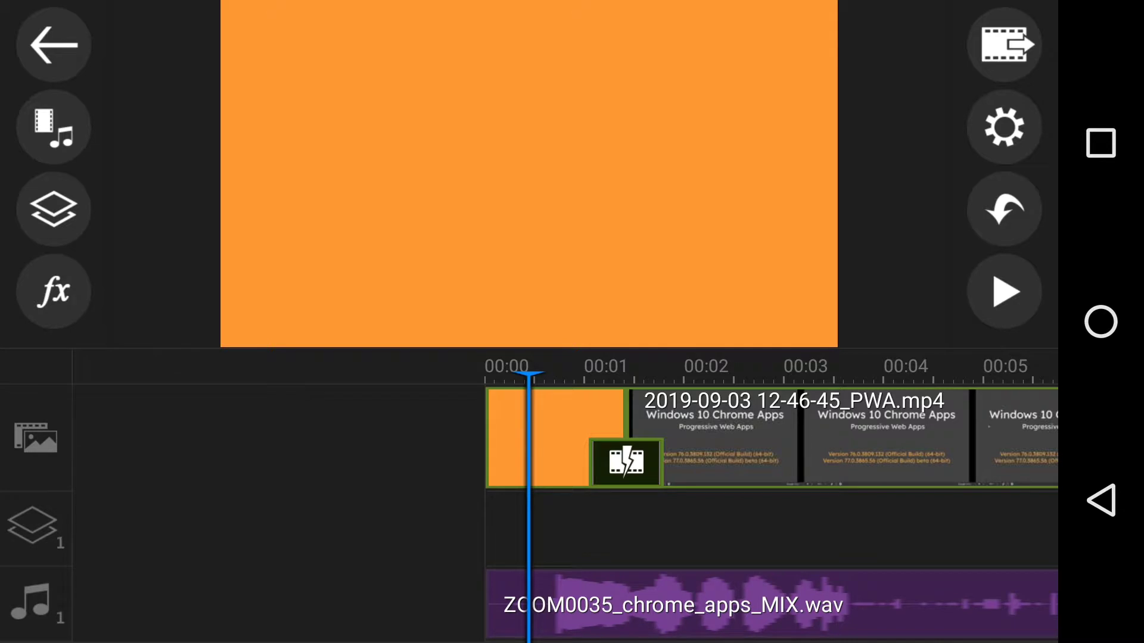
left_click(1003, 292)
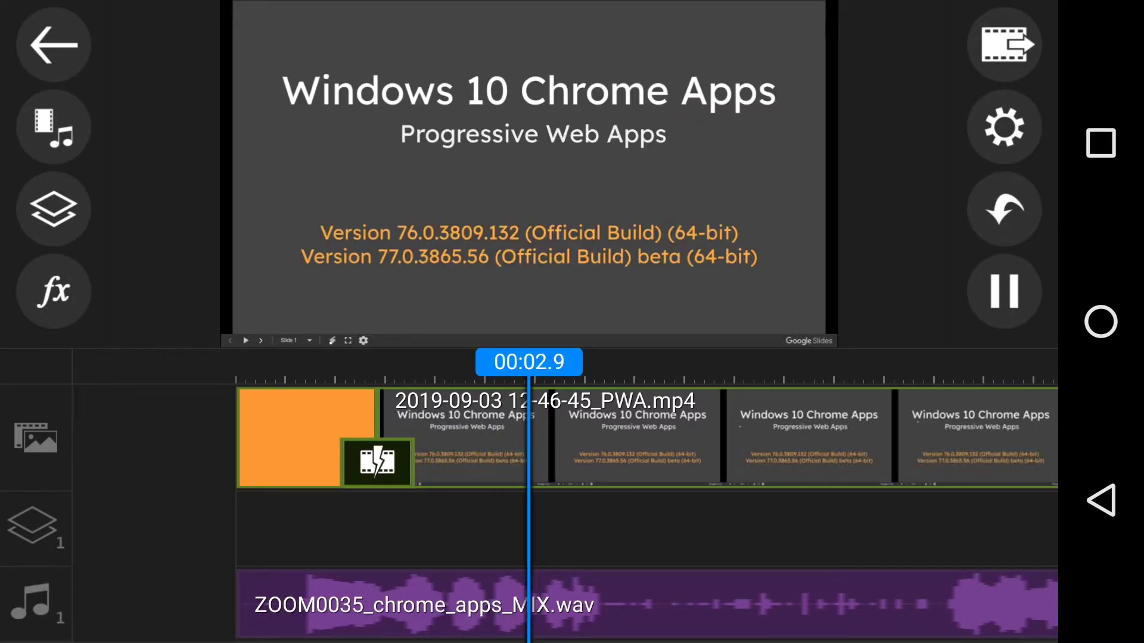
left_click(1004, 293)
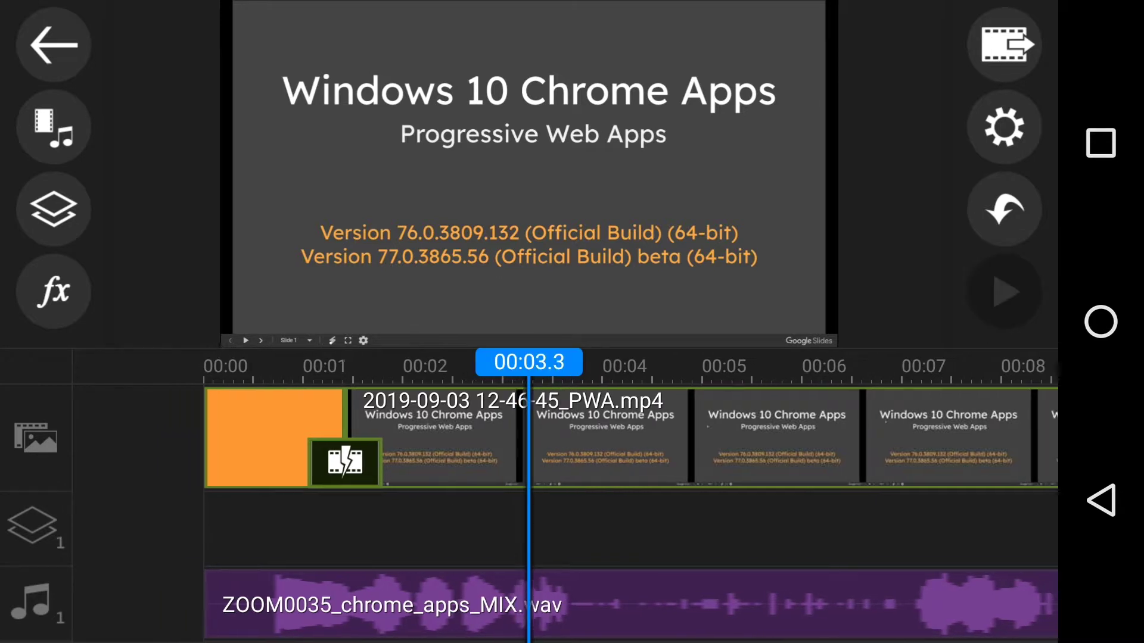
left_click(1004, 292)
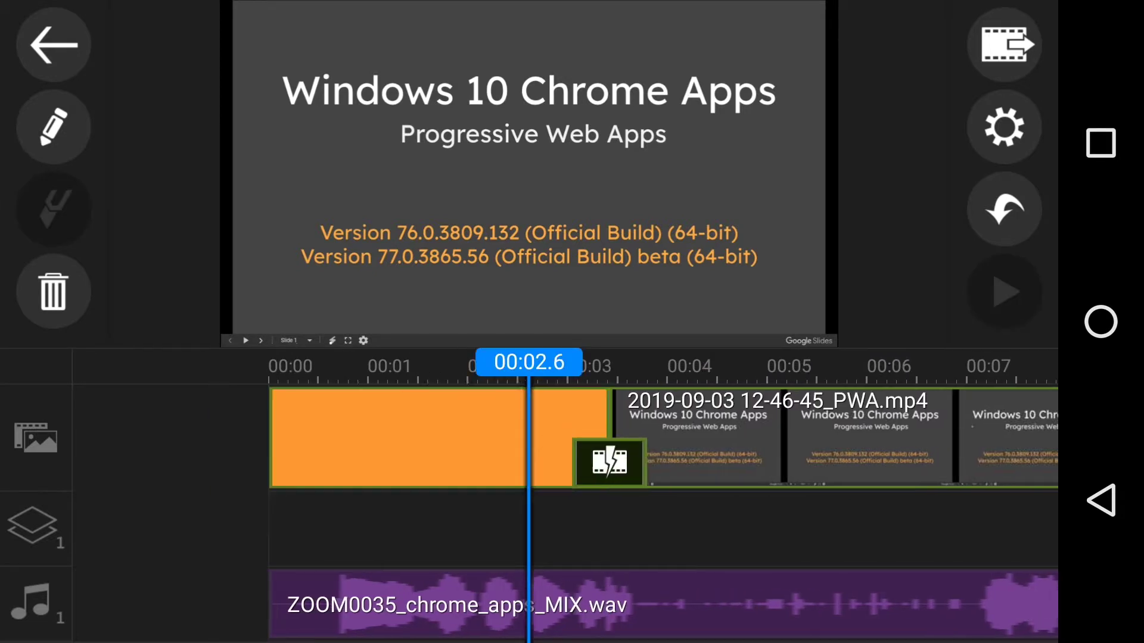
left_click(1004, 292)
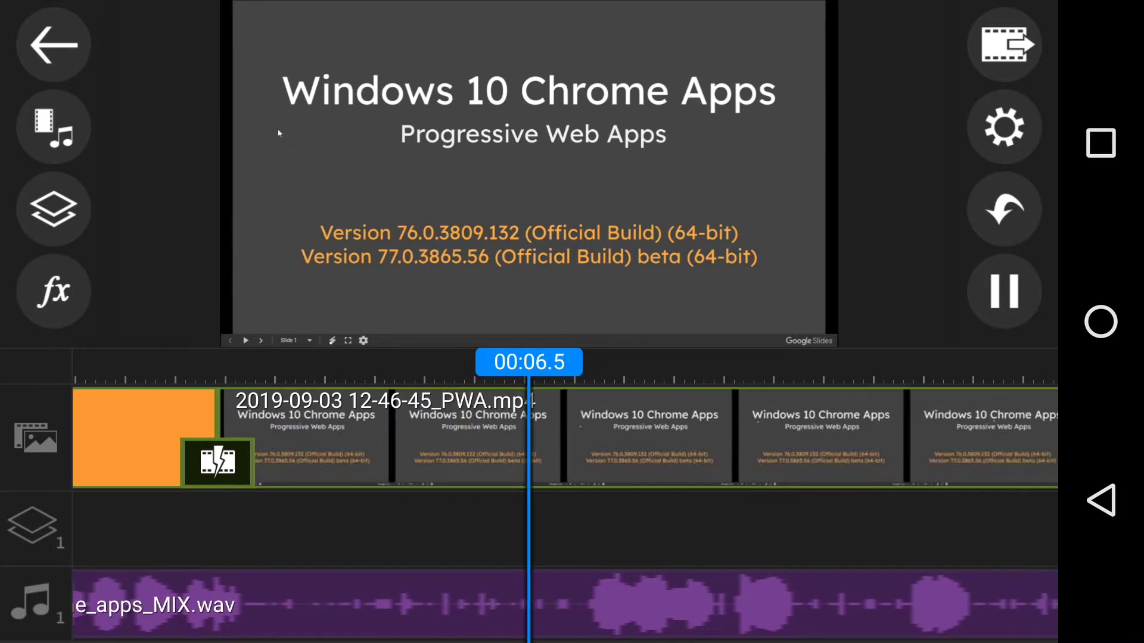
left_click(1003, 293)
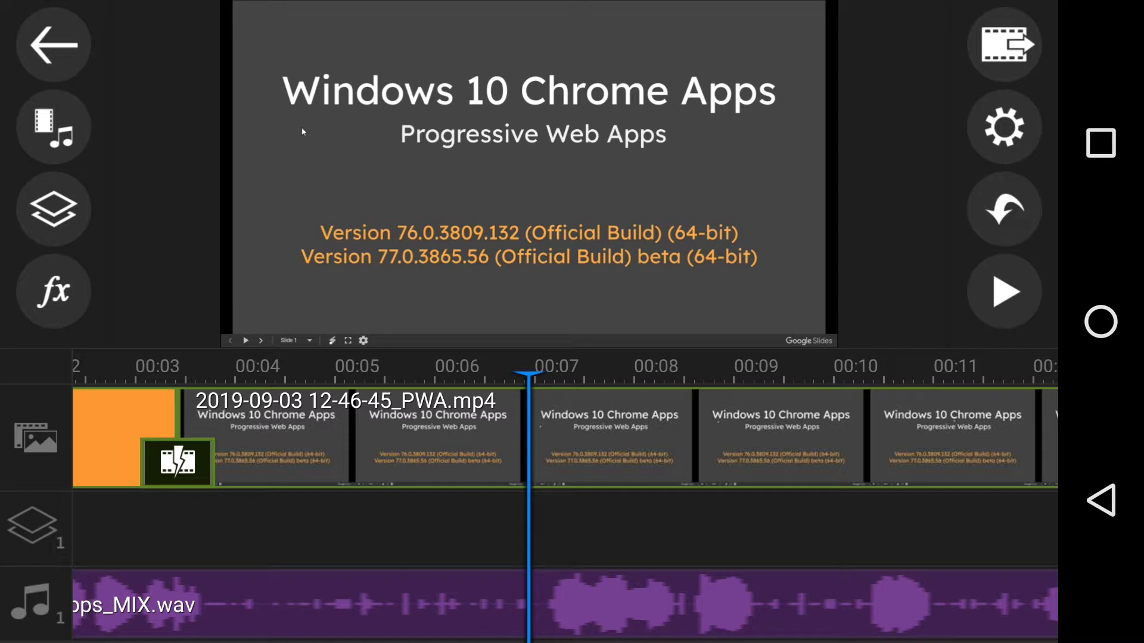
left_click(1003, 292)
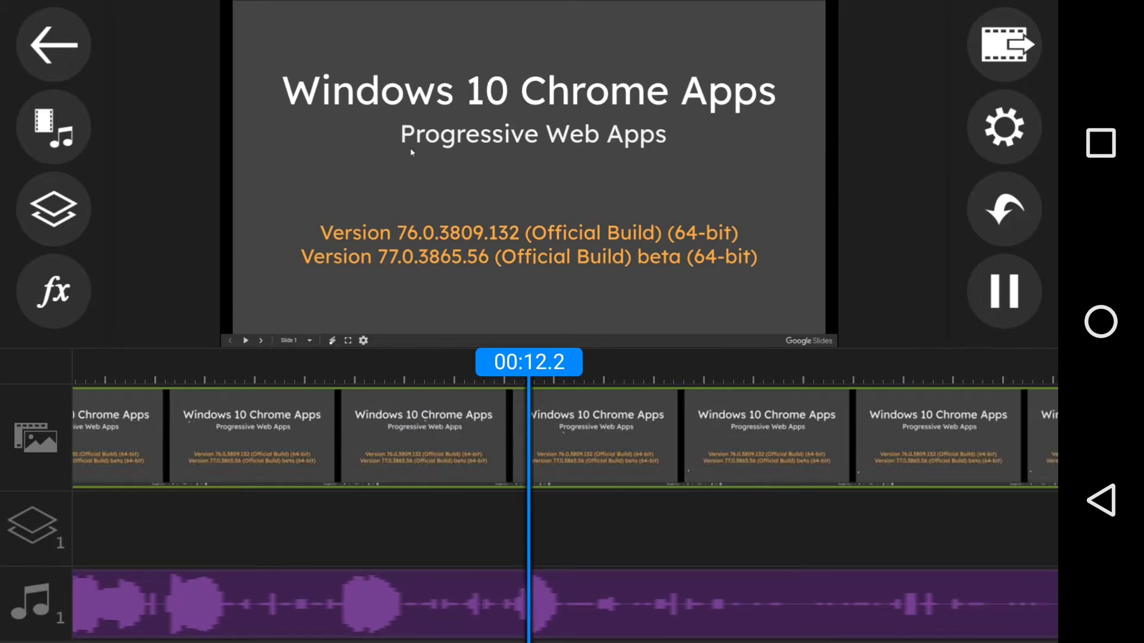
left_click(1003, 291)
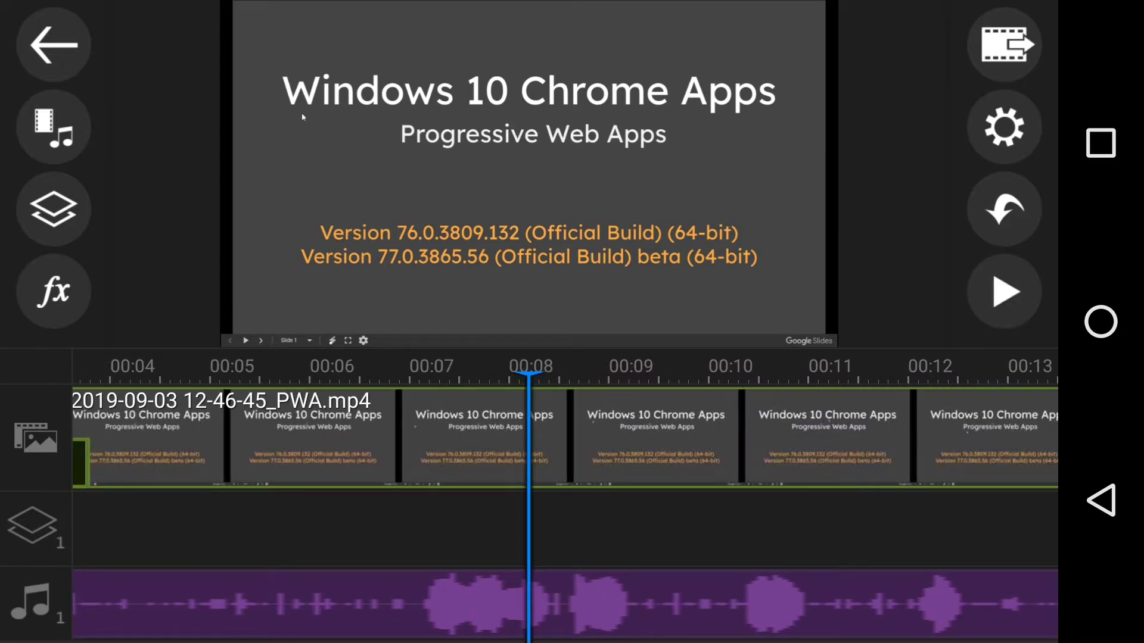
scroll("right", 3)
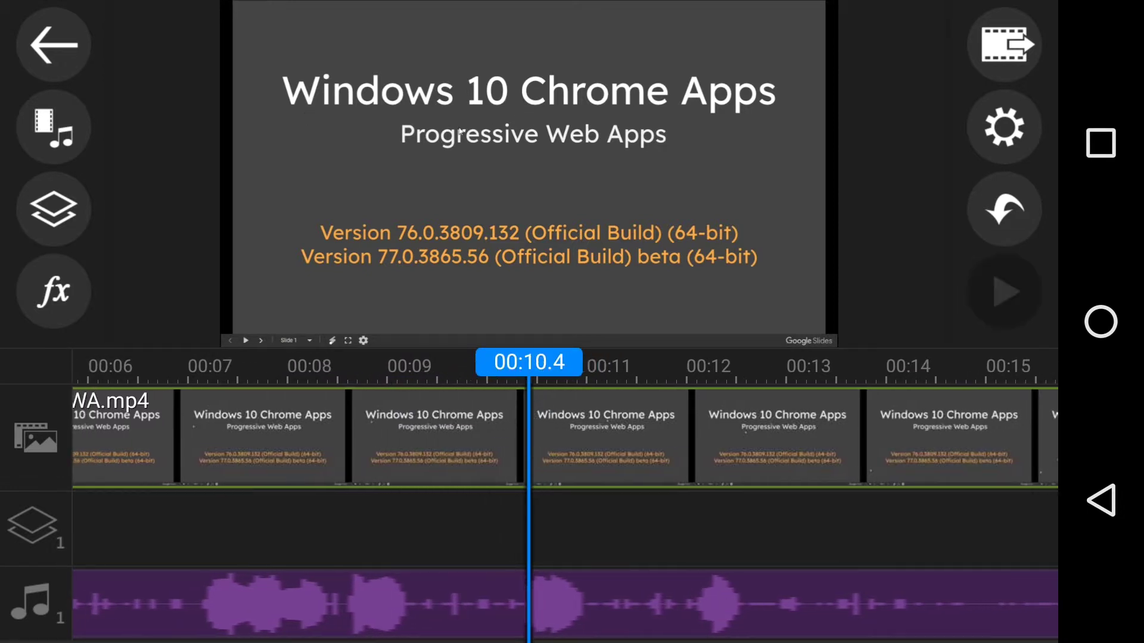
left_click(1004, 292)
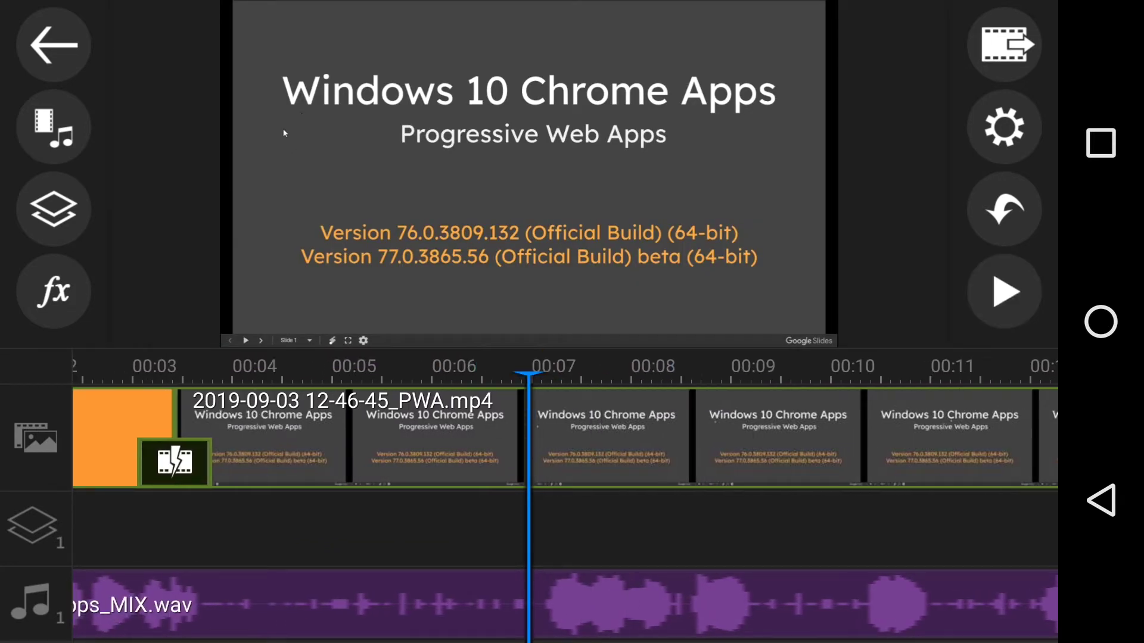
left_click(1005, 293)
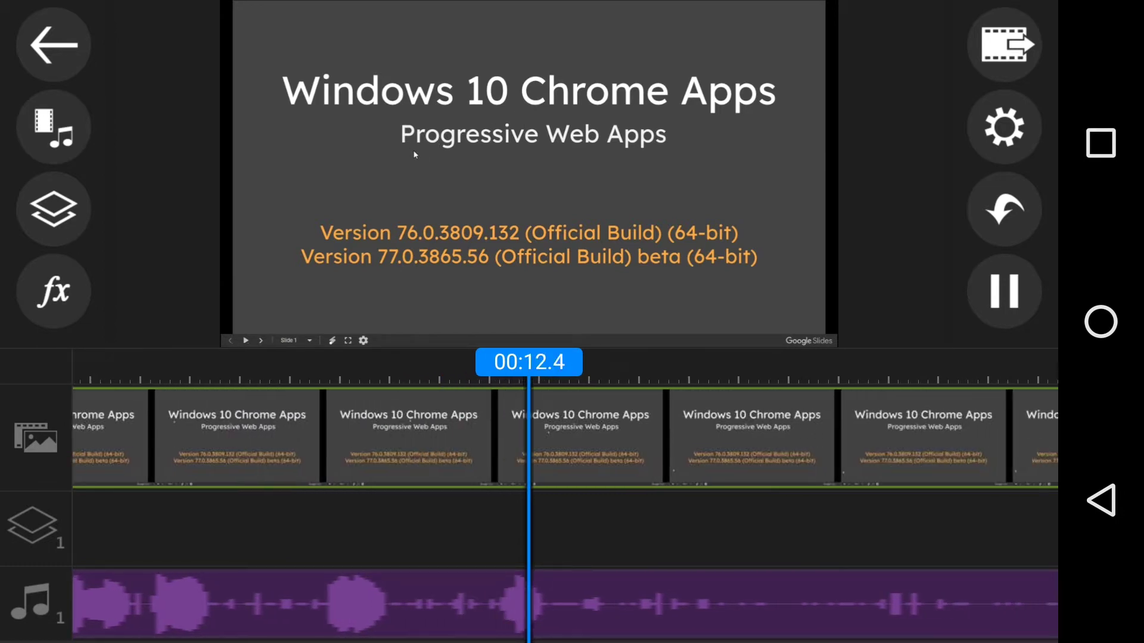
left_click(1004, 292)
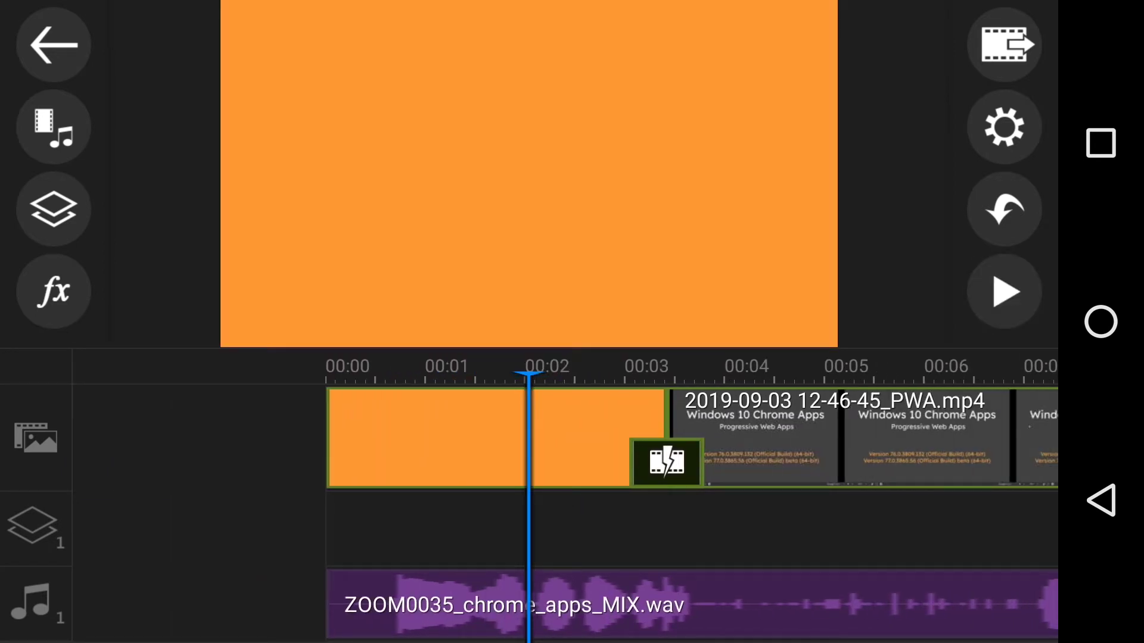
Lengthen the orange spacer to about five seconds and shift the WAV audio to about 1.4 seconds
left_click(426, 438)
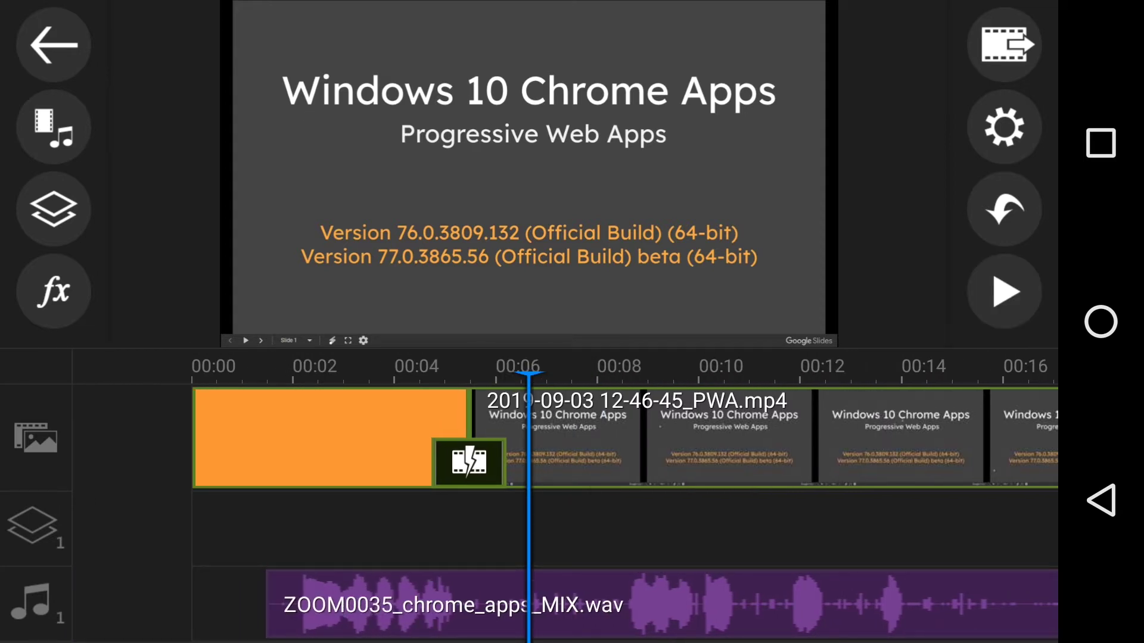
scroll("right", 3)
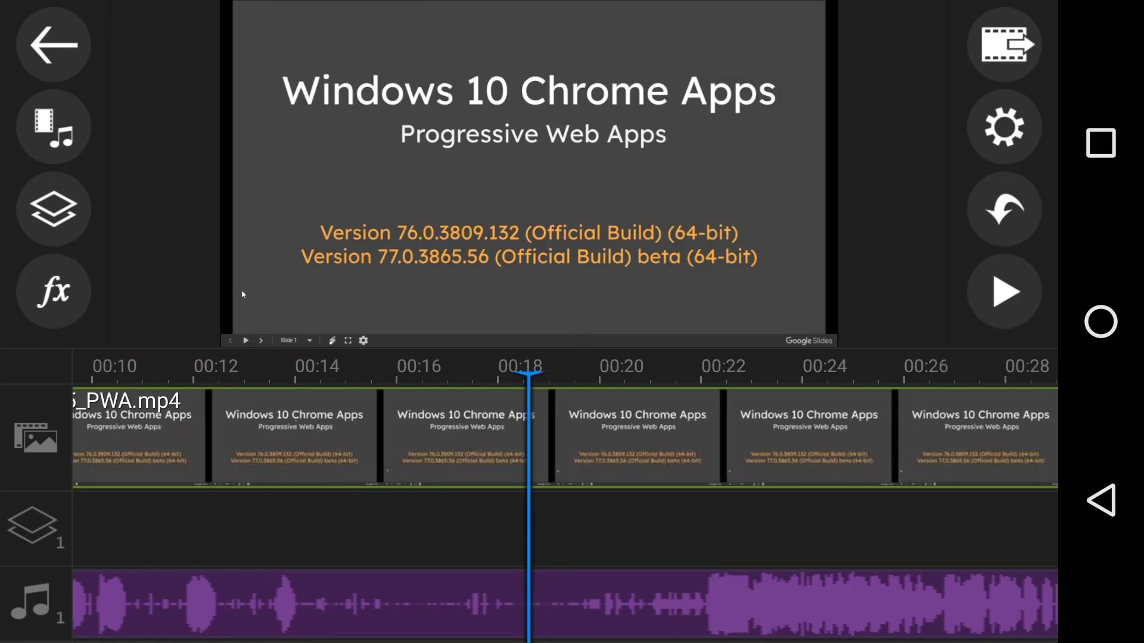
Preview the sync, then split the WAV clip near twenty seconds and remove its silent opening
left_click(1003, 292)
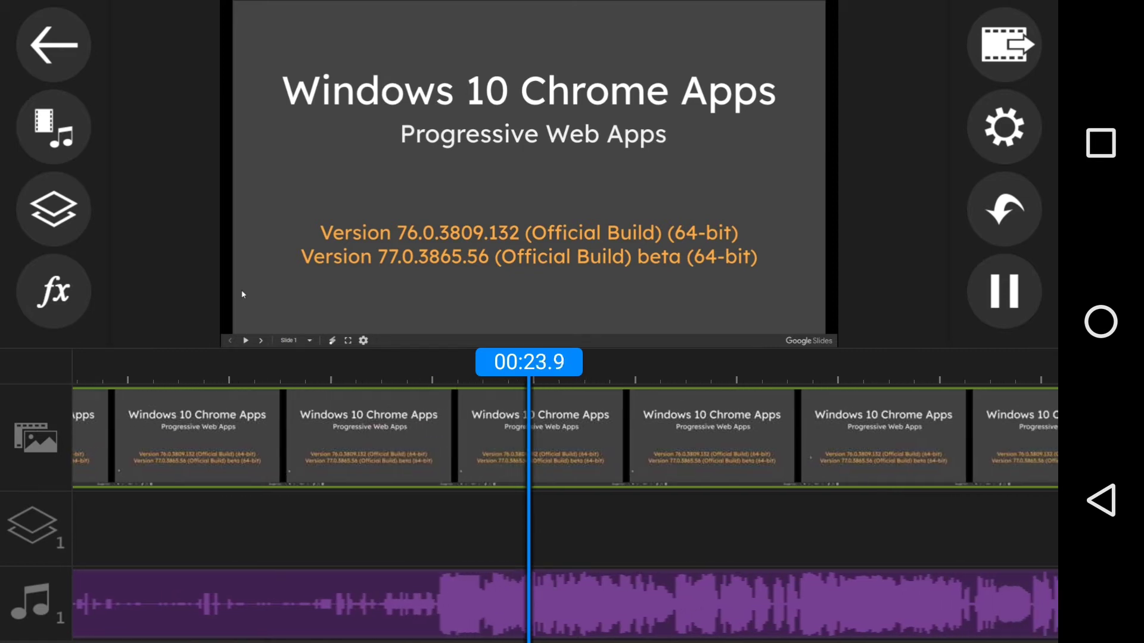
left_click(1004, 291)
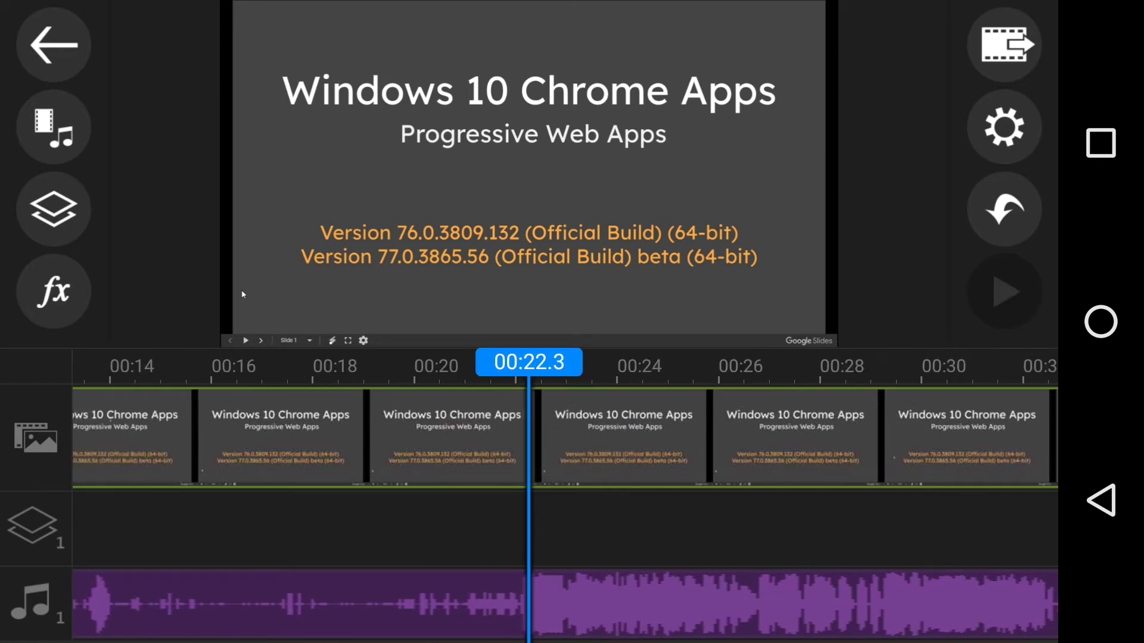
left_click(1003, 292)
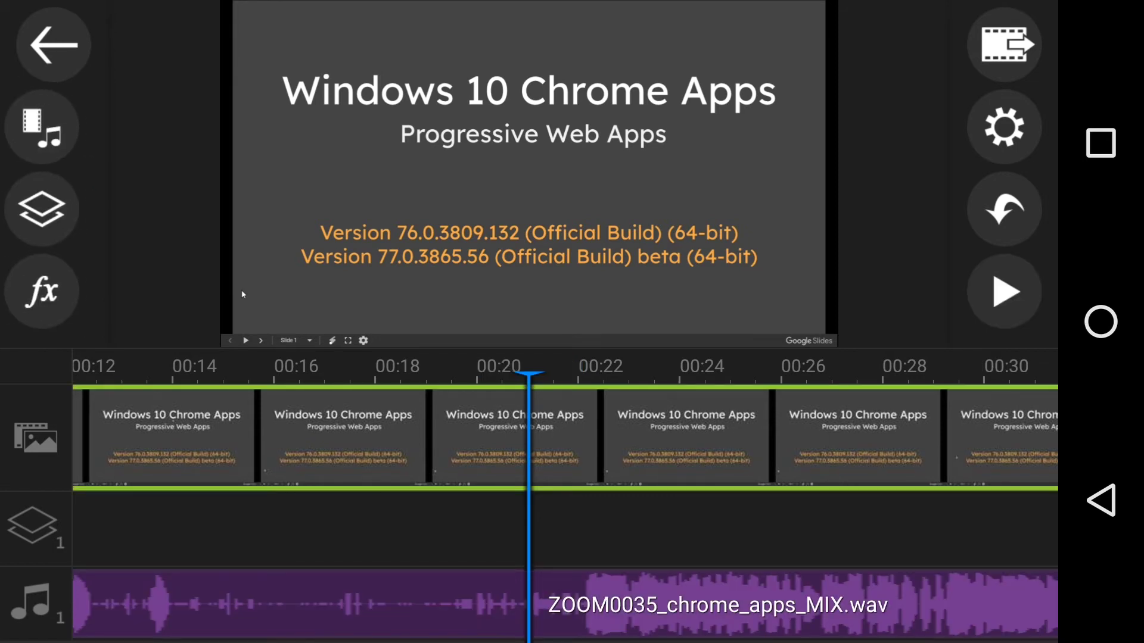
left_click(41, 207)
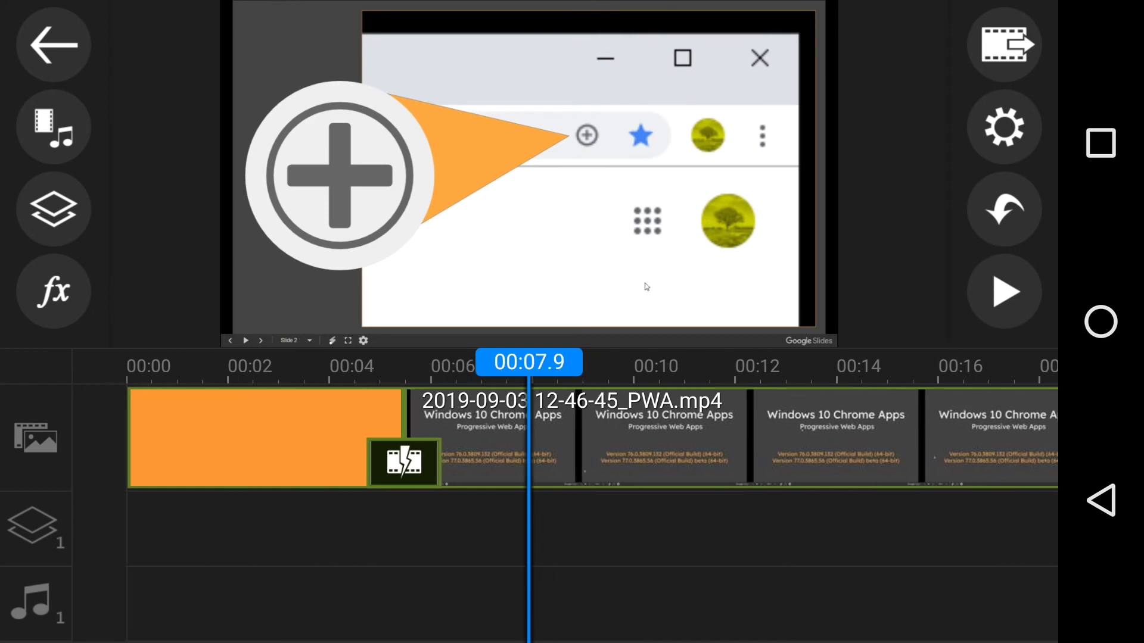
Delete the colour-board spacer so the recording and trimmed WAV both start at 00:00
left_click(266, 437)
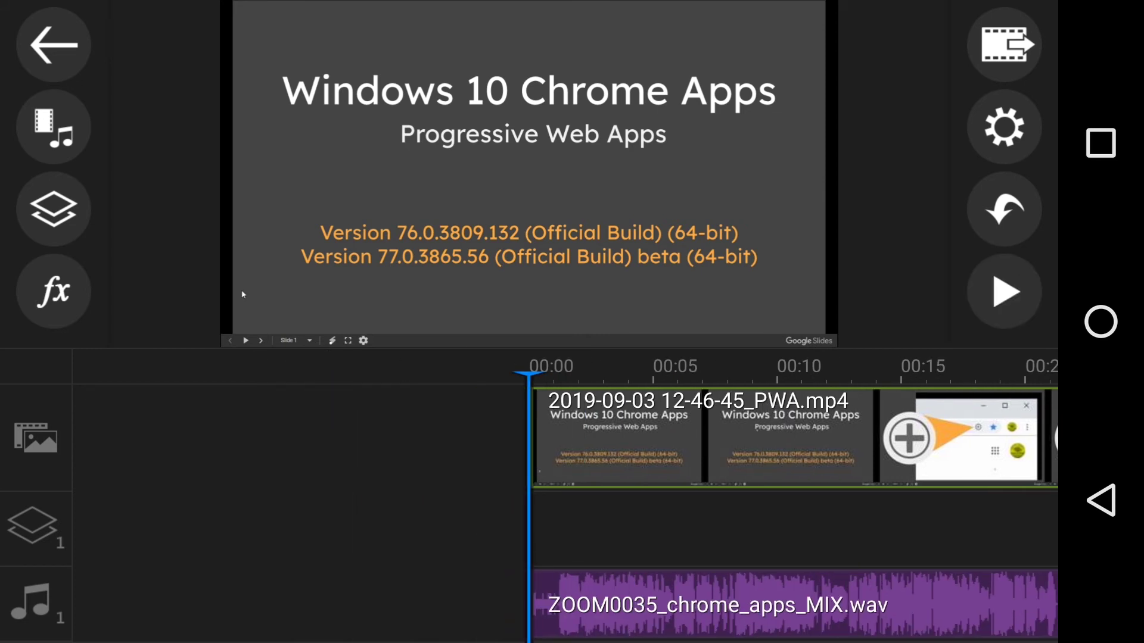
left_click(1003, 292)
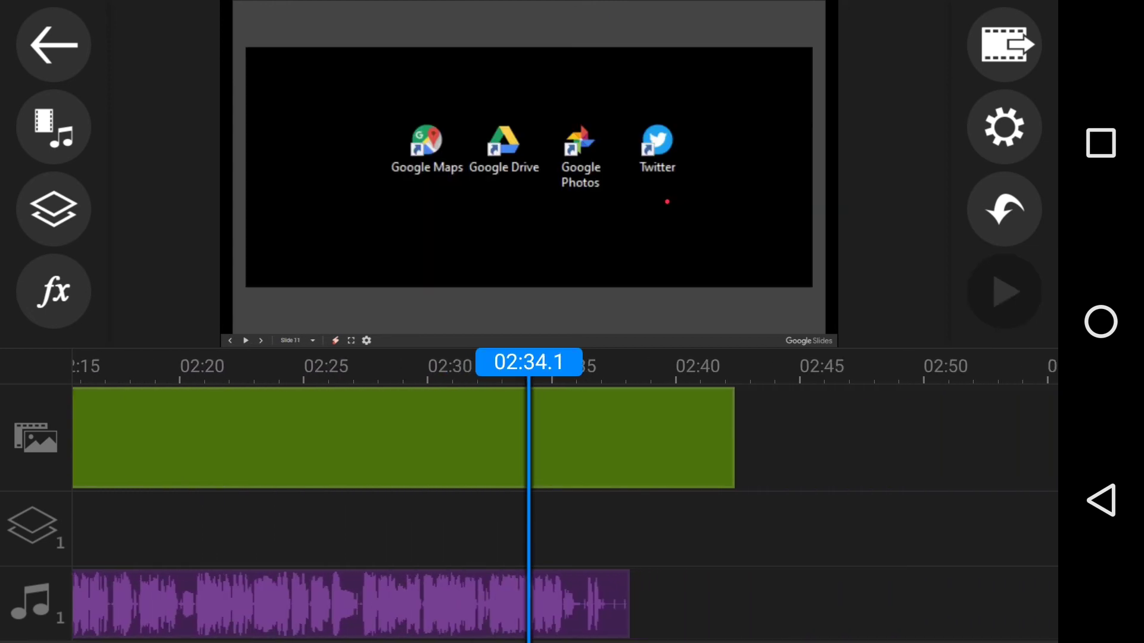
left_click(1003, 292)
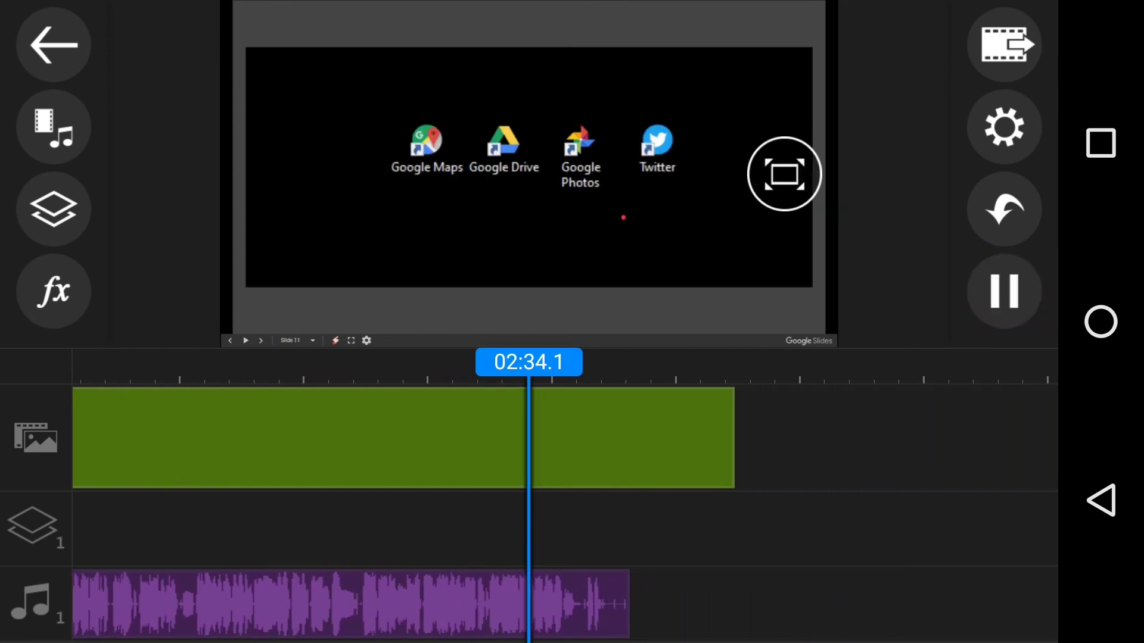